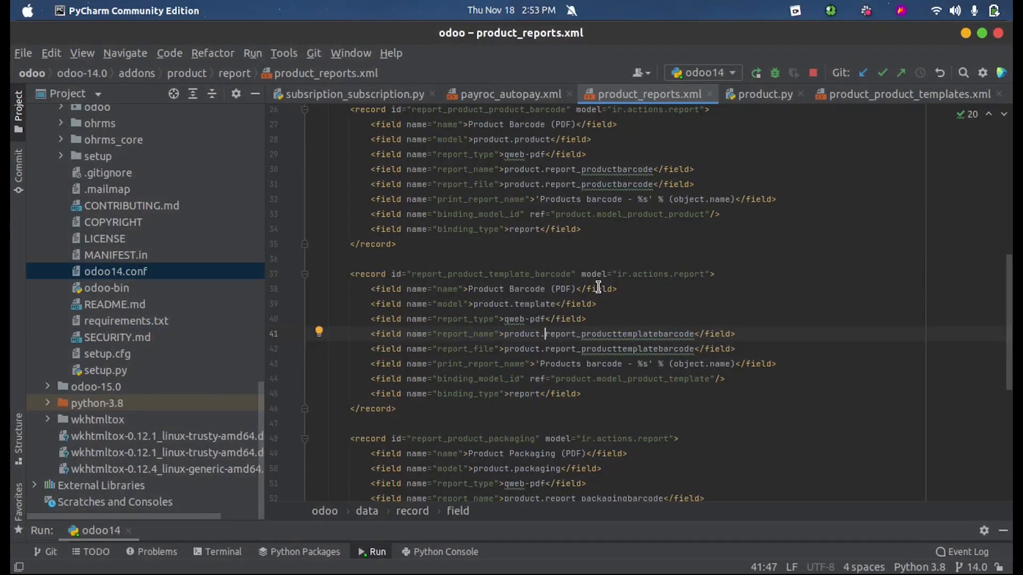
{"action": "mouse_move", "coordinate": [566, 315]}
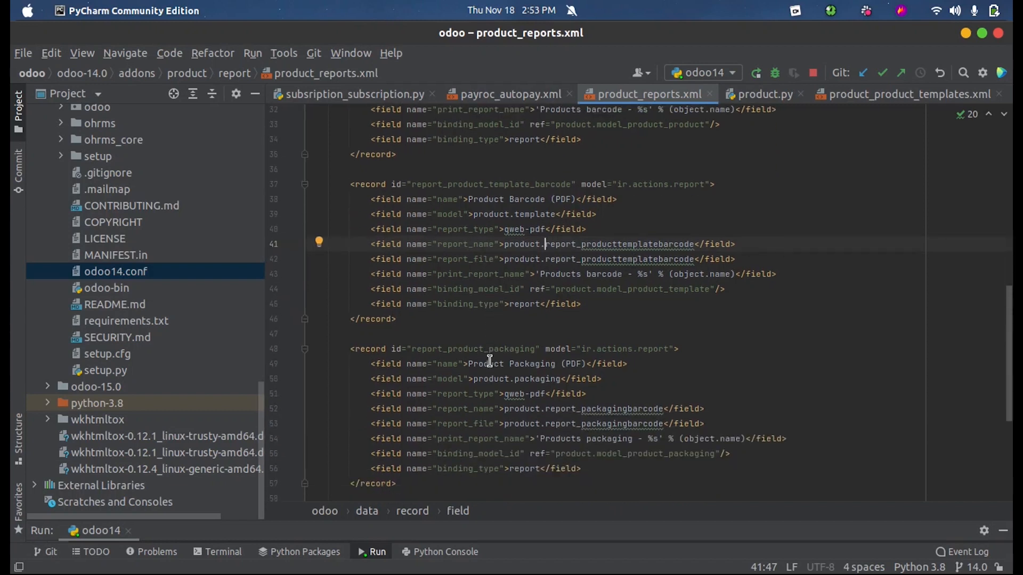
Step: Show product.py at the ProductProduct model's barcode = fields.Char definition
{"action": "scroll", "scroll_direction": "up", "scroll_amount": 3}
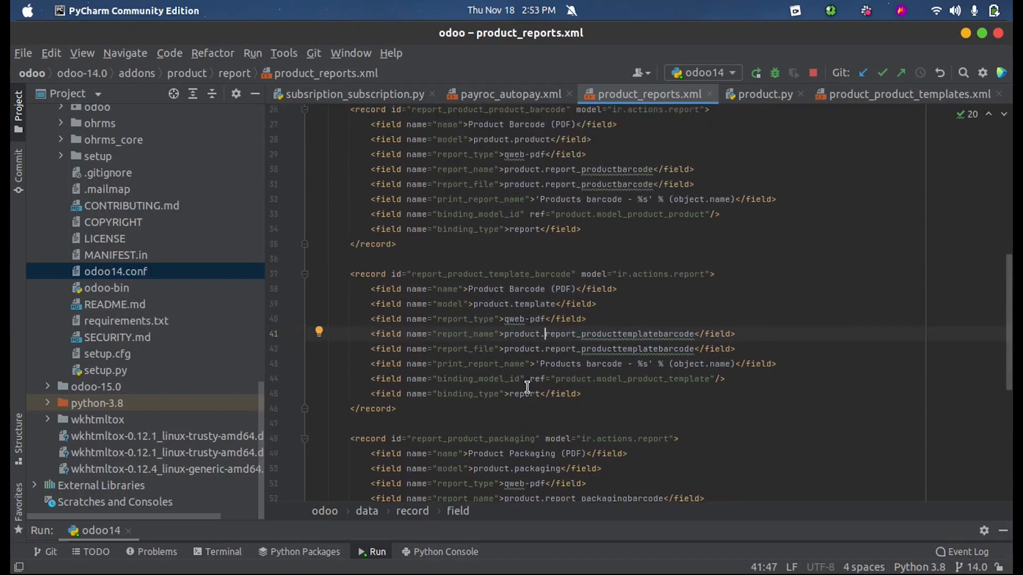
{"action": "scroll", "scroll_direction": "up", "scroll_amount": 3}
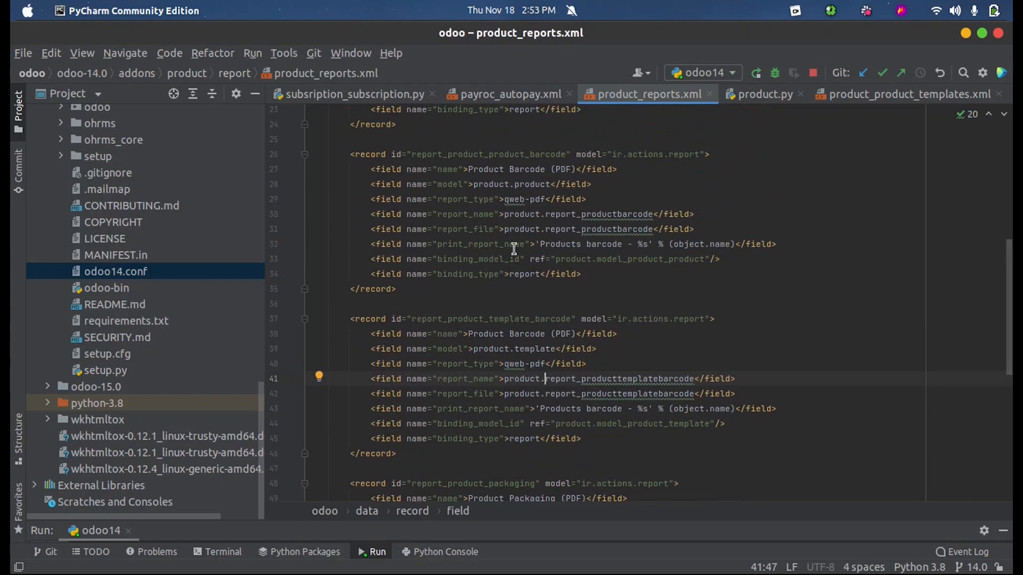
{"action": "mouse_move", "coordinate": [638, 360]}
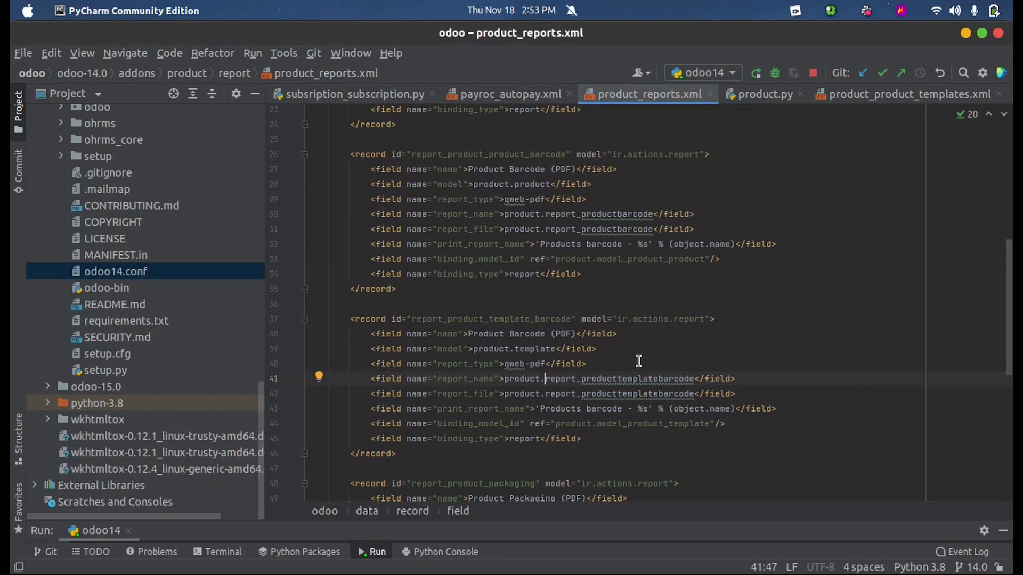
{"action": "mouse_move", "coordinate": [531, 381]}
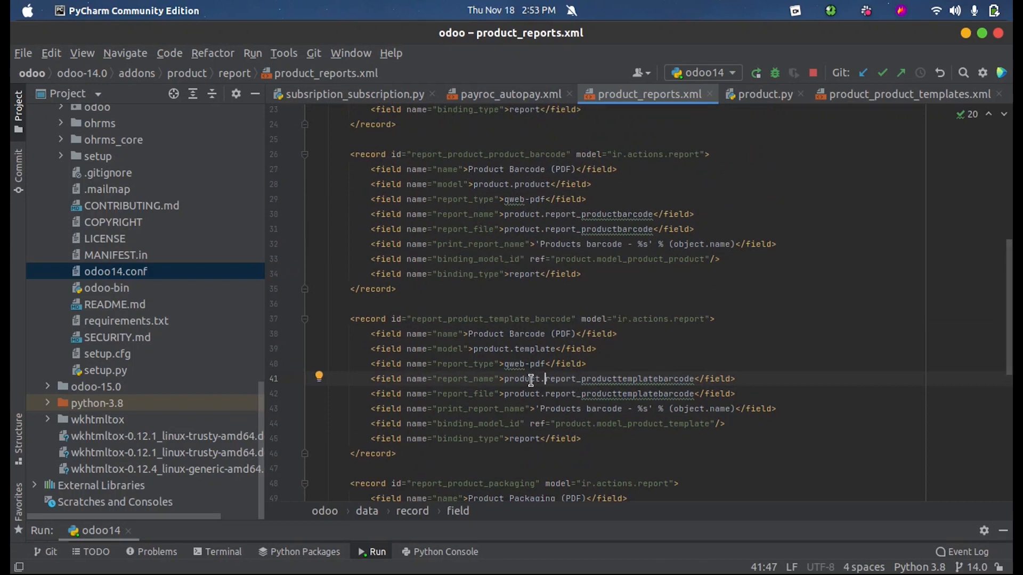
{"action": "mouse_move", "coordinate": [279, 112]}
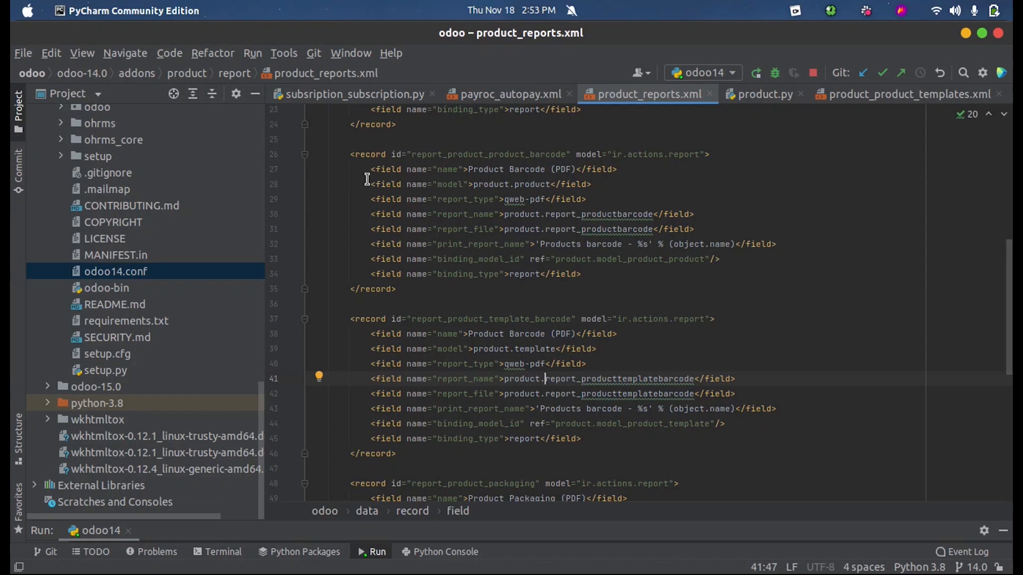
{"action": "mouse_move", "coordinate": [462, 219]}
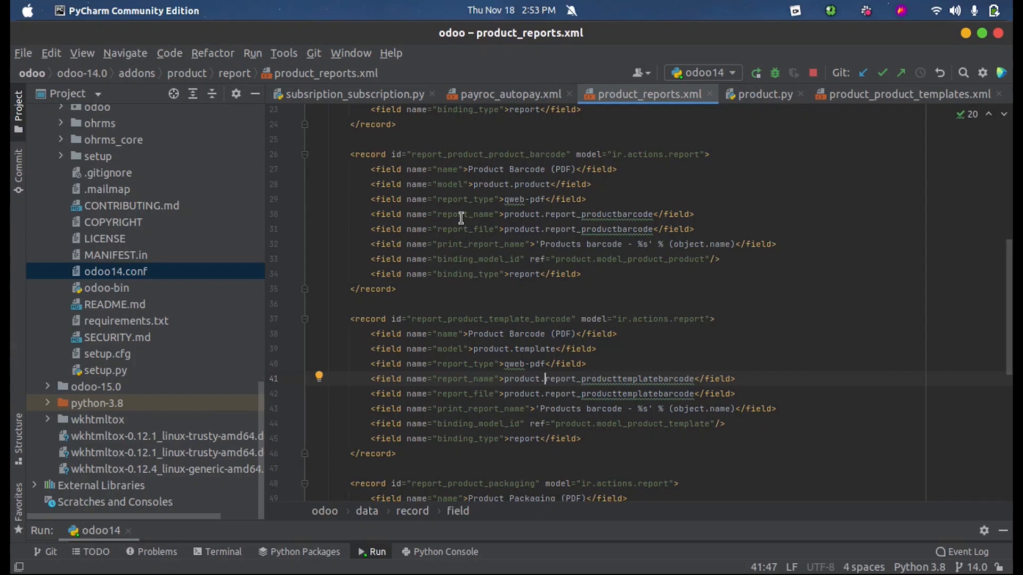
{"action": "mouse_move", "coordinate": [761, 94]}
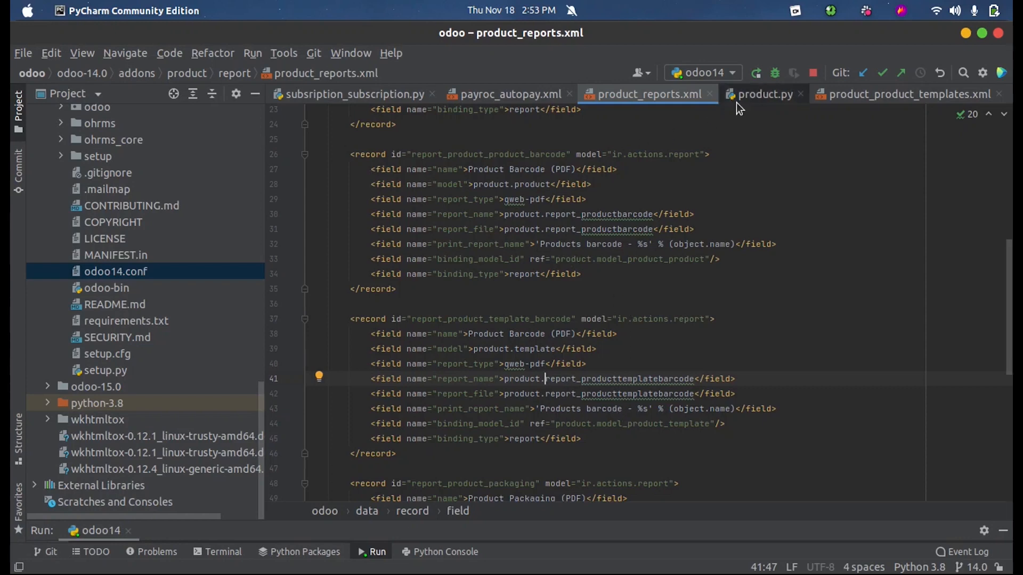
{"action": "left_click", "coordinate": [762, 93]}
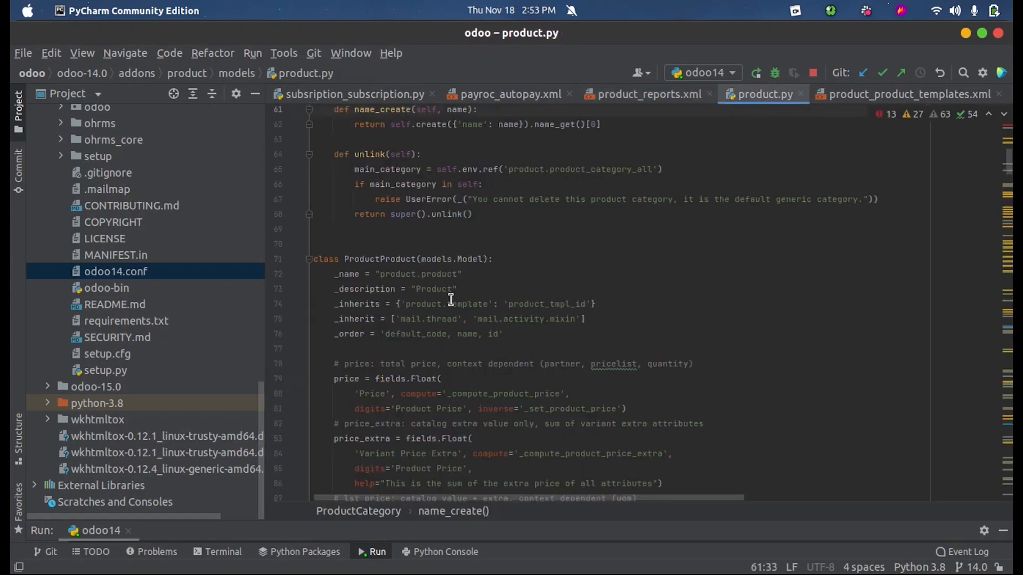
{"action": "scroll", "scroll_direction": "down", "scroll_amount": 3}
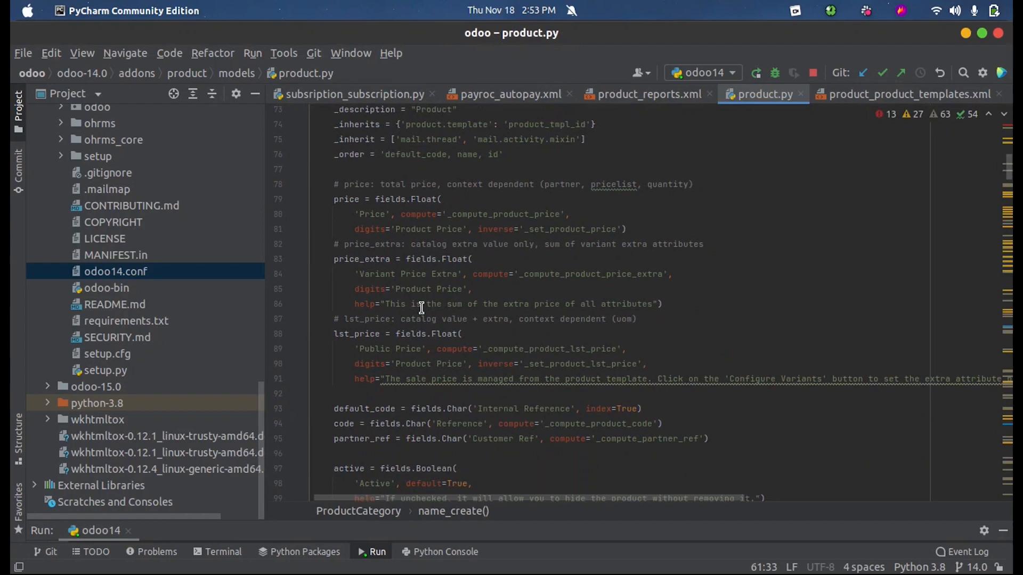
{"action": "scroll", "scroll_direction": "down", "scroll_amount": 3}
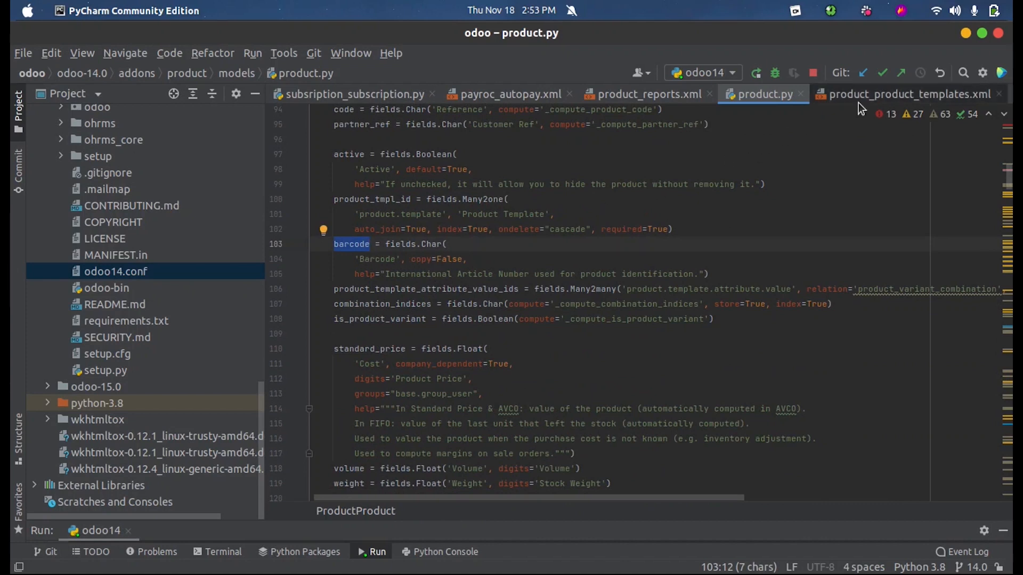
{"action": "mouse_move", "coordinate": [881, 107]}
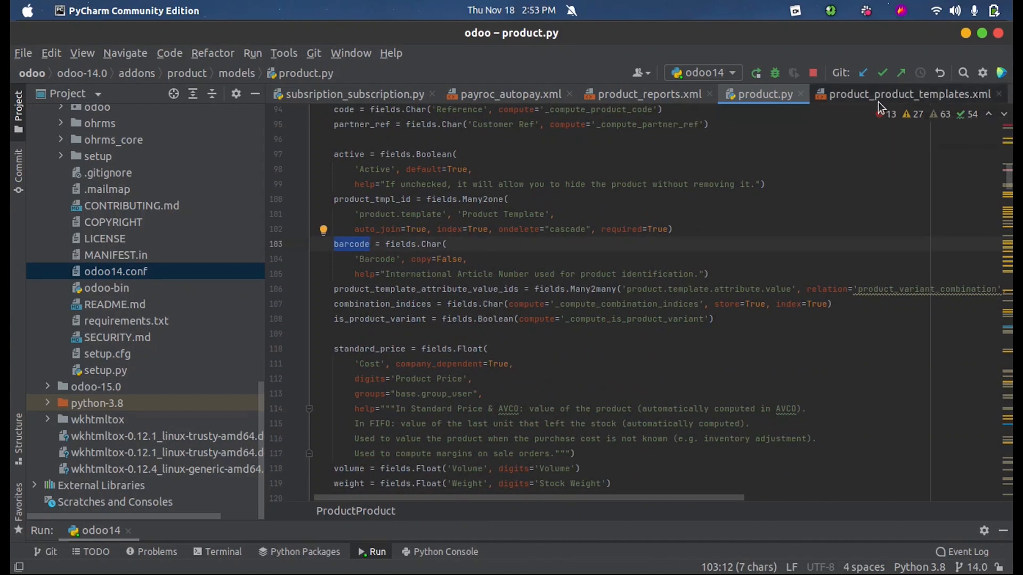
Step: Inspect the report_simple_barcode template and its img src barcode lines in product_product_templates.xml
{"action": "left_click", "coordinate": [907, 94]}
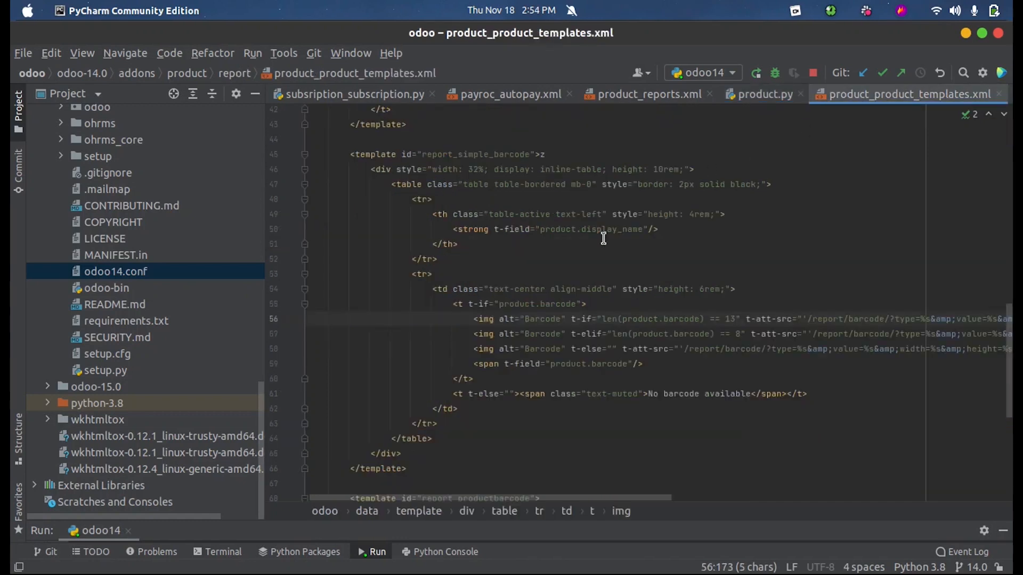
{"action": "mouse_move", "coordinate": [522, 211]}
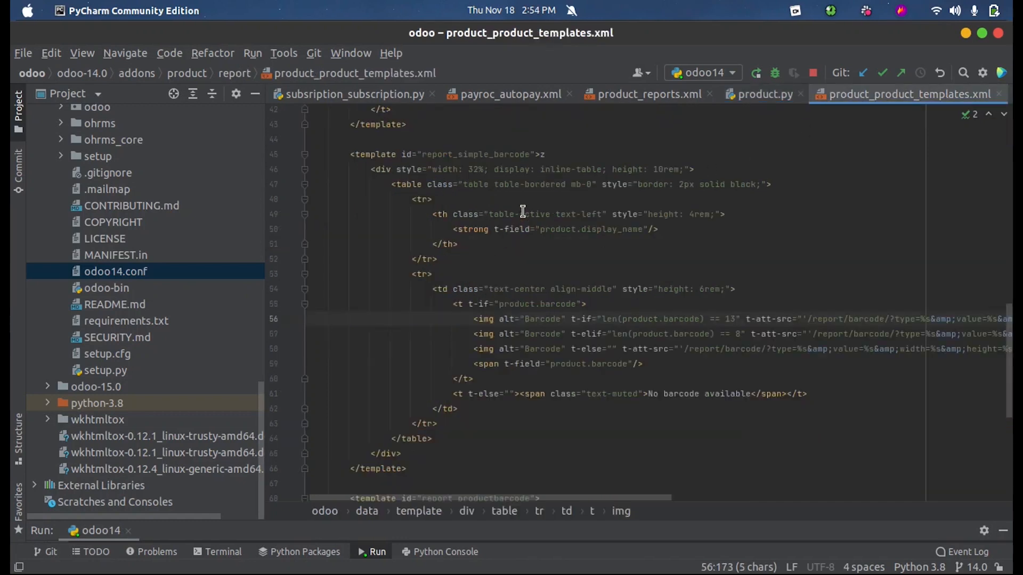
{"action": "left_click", "coordinate": [351, 153]}
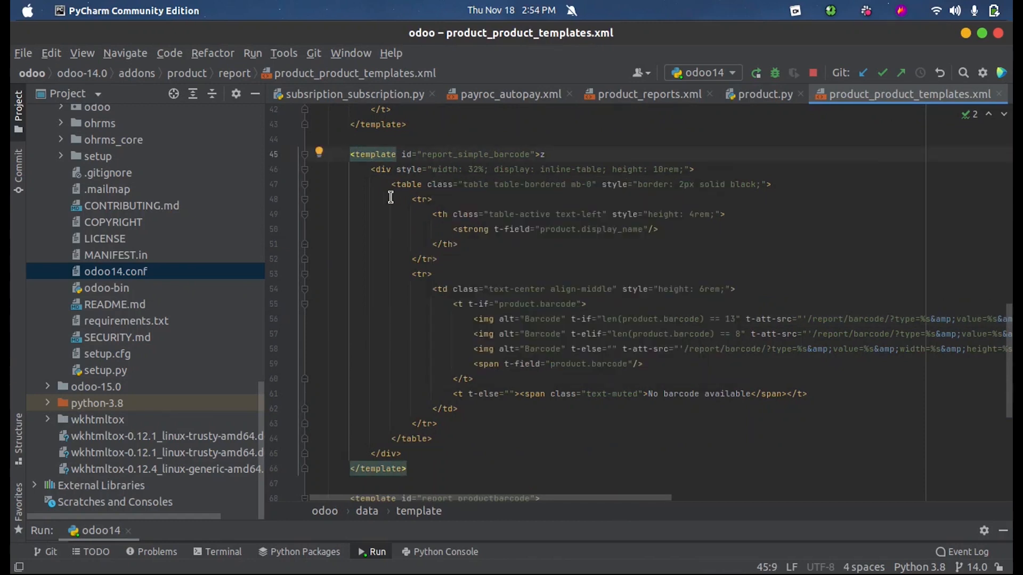
{"action": "mouse_move", "coordinate": [527, 384]}
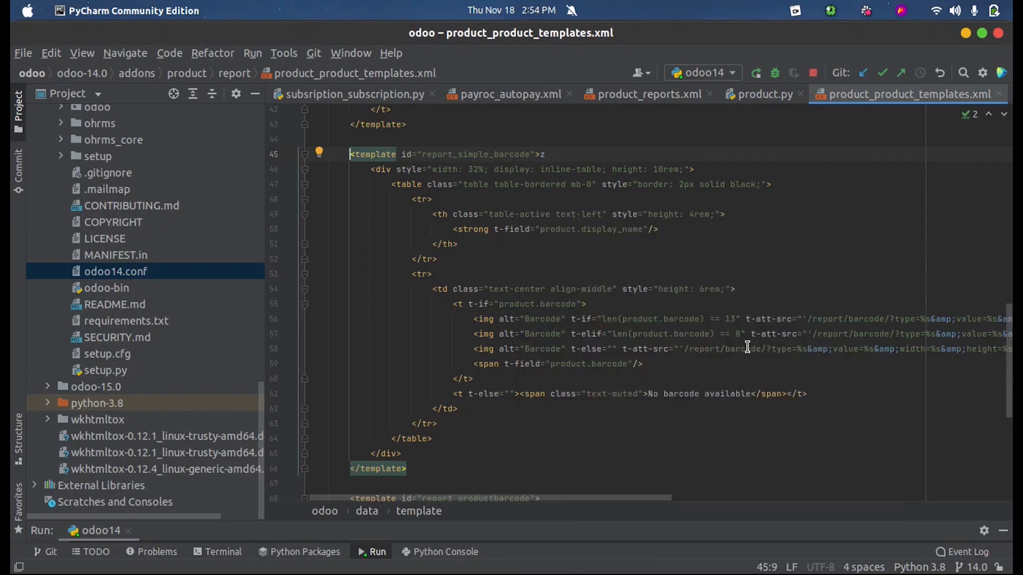
{"action": "mouse_move", "coordinate": [625, 500]}
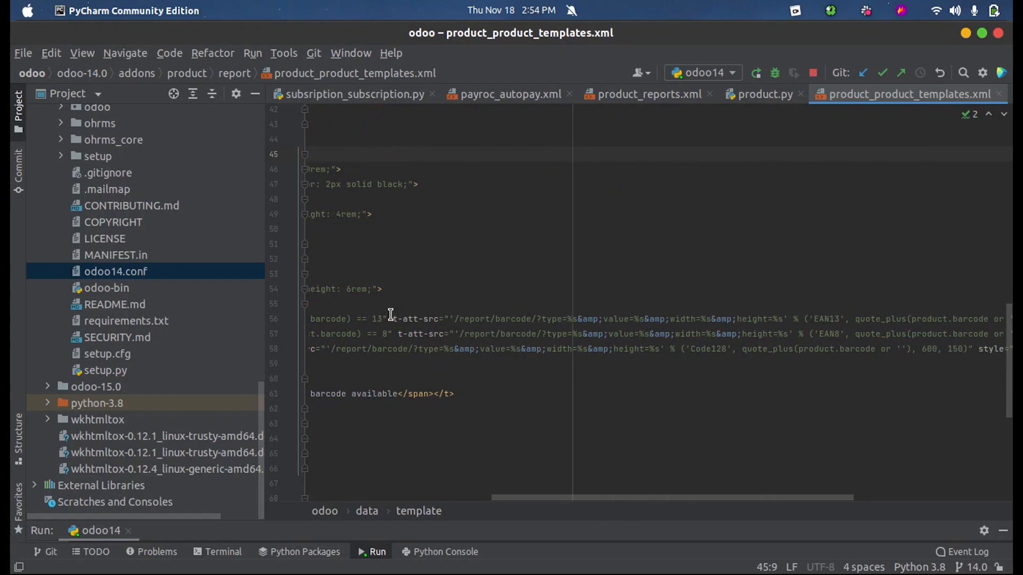
{"action": "mouse_move", "coordinate": [422, 328]}
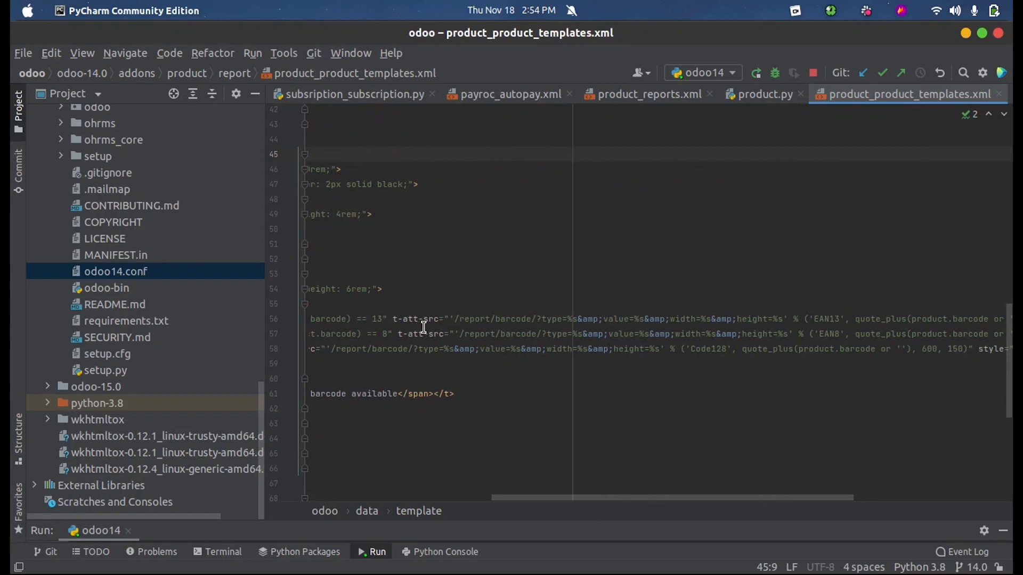
{"action": "mouse_move", "coordinate": [565, 499]}
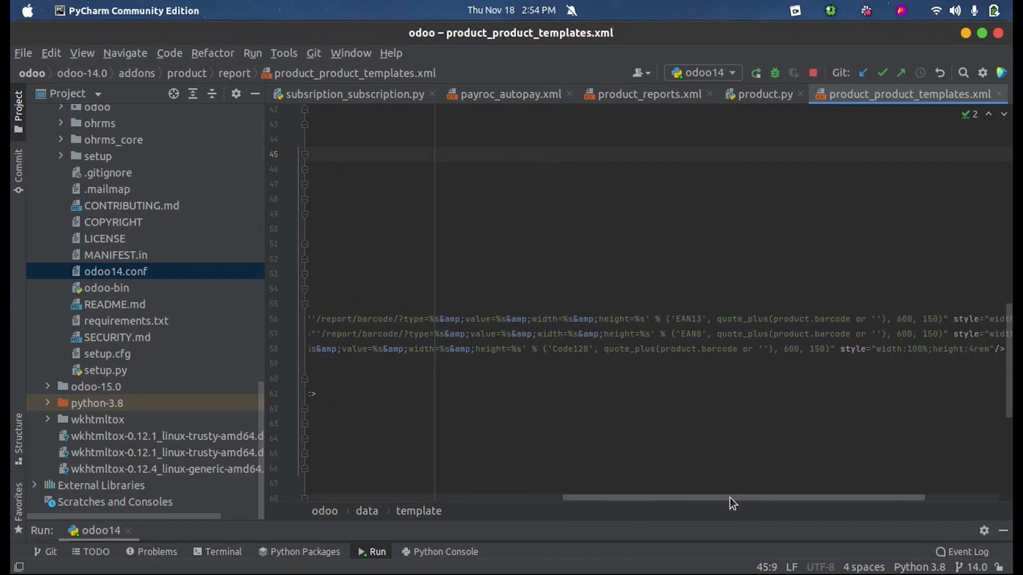
{"action": "scroll", "scroll_direction": "left", "scroll_amount": 3}
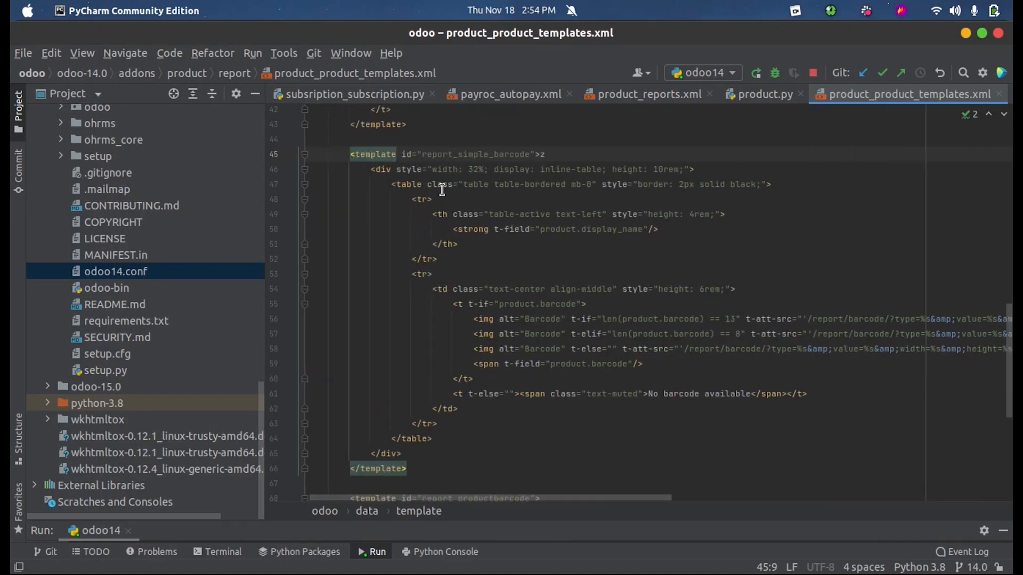
Step: Find report_simple_barcode's three usages, then print TRAVEL MUG HSS's Product Barcode (PDF)
{"action": "double_click", "coordinate": [475, 154]}
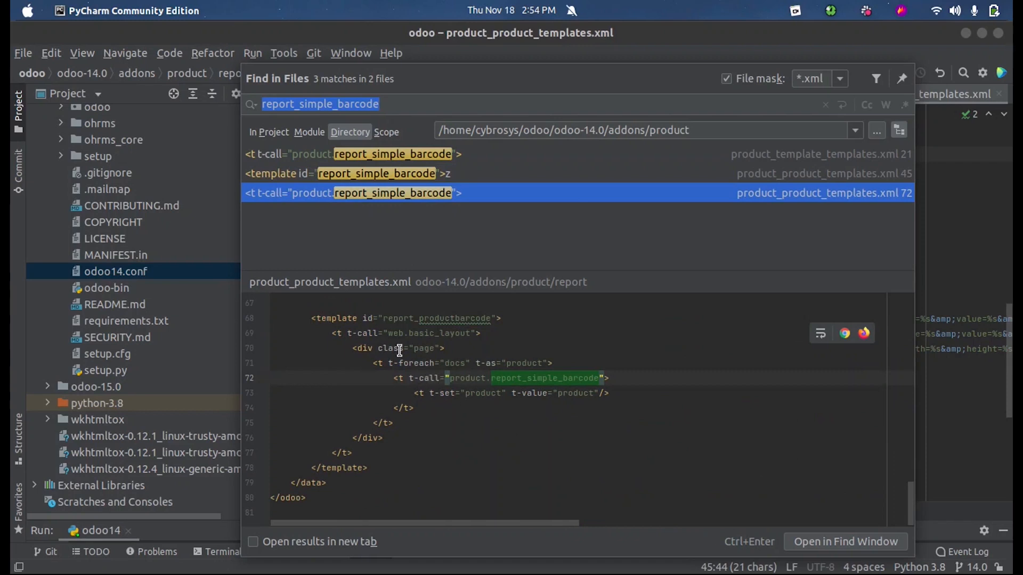
{"action": "mouse_move", "coordinate": [403, 320]}
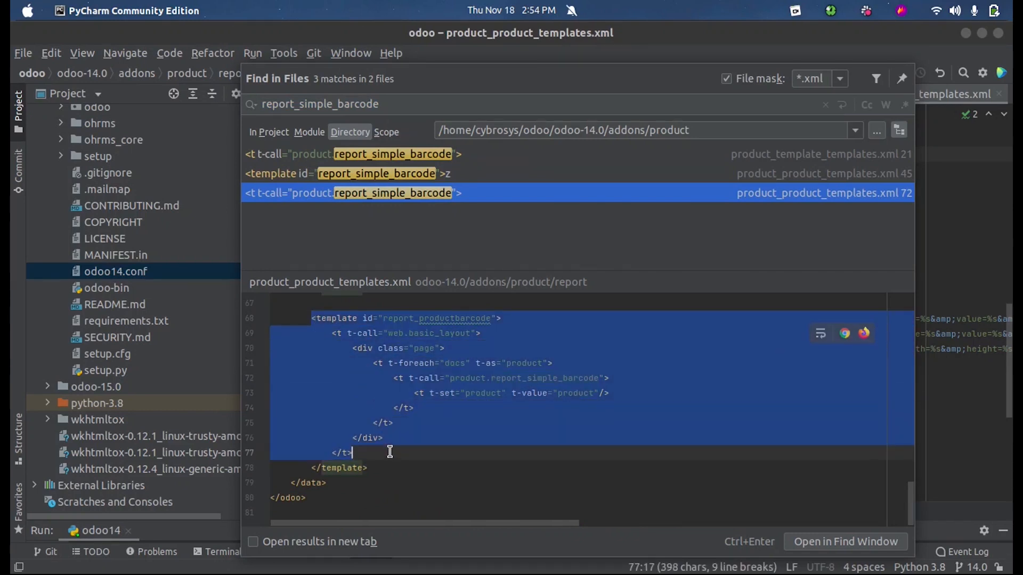
{"action": "left_click", "coordinate": [527, 378]}
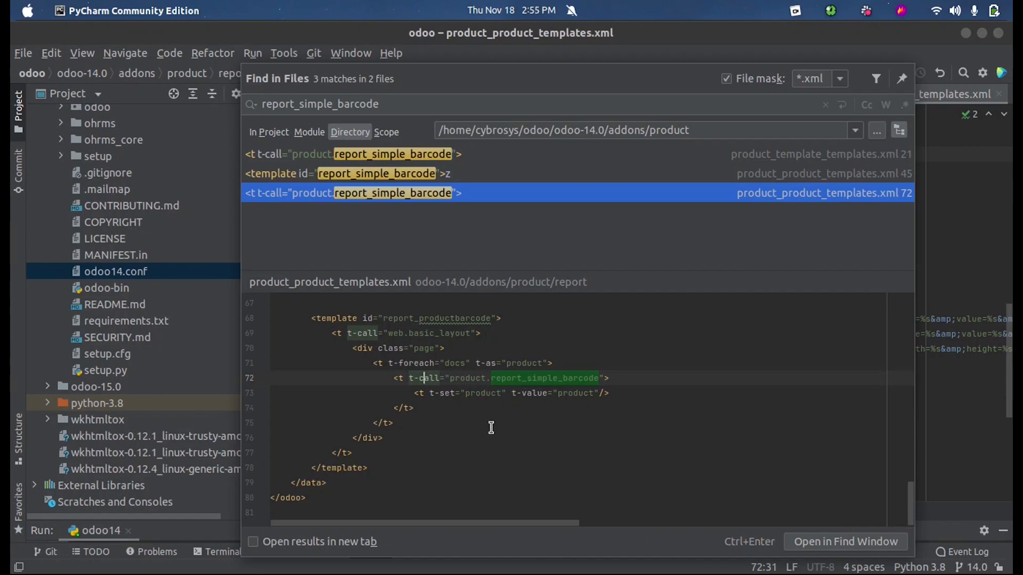
{"action": "mouse_move", "coordinate": [436, 321]}
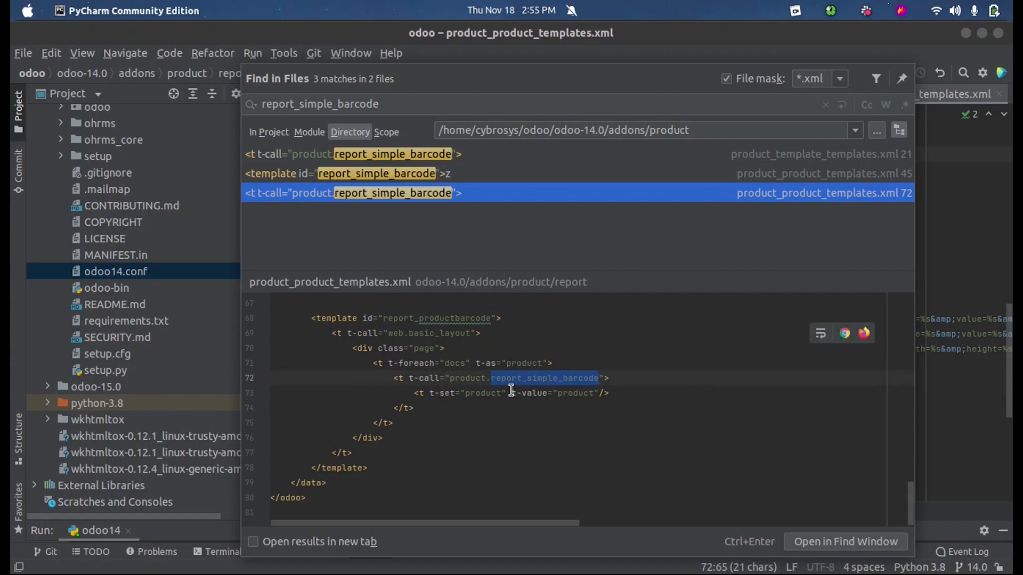
{"action": "mouse_move", "coordinate": [500, 381]}
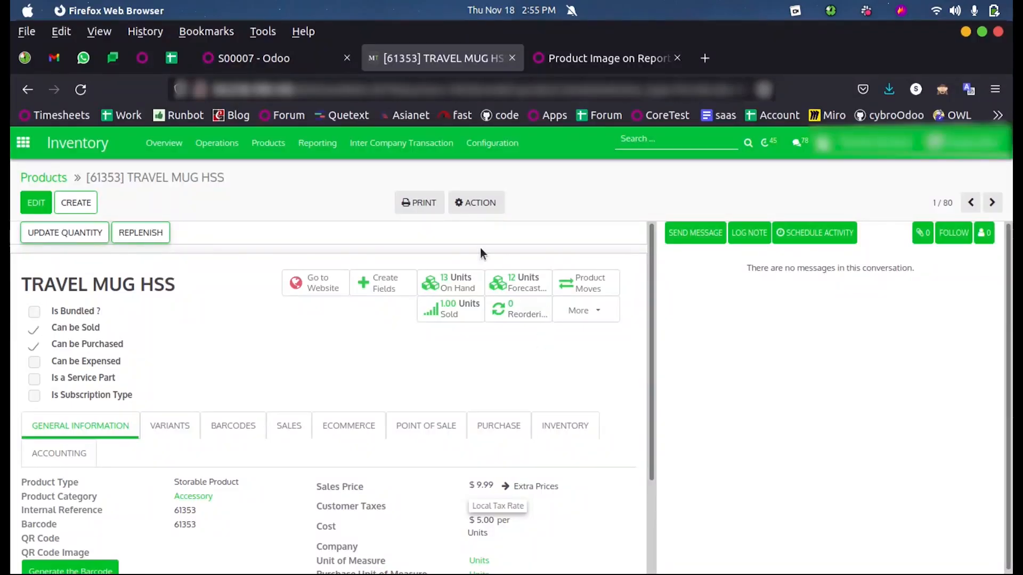
{"action": "left_click", "coordinate": [422, 203]}
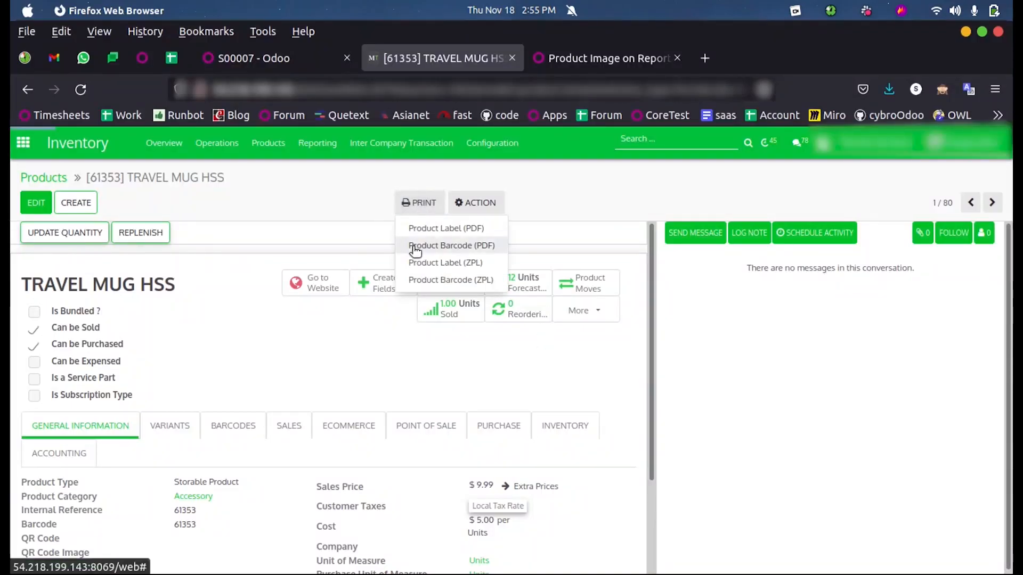
{"action": "left_click", "coordinate": [451, 245]}
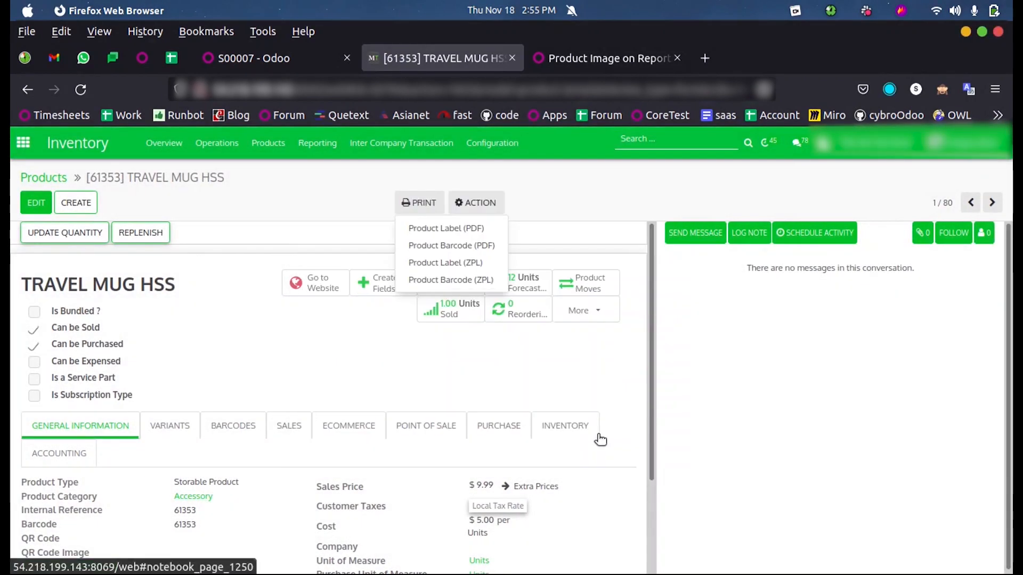
Step: View the one-label TRAVEL MUG HSS barcode PDF, close it, and dismiss the Print list
{"action": "left_click", "coordinate": [451, 245]}
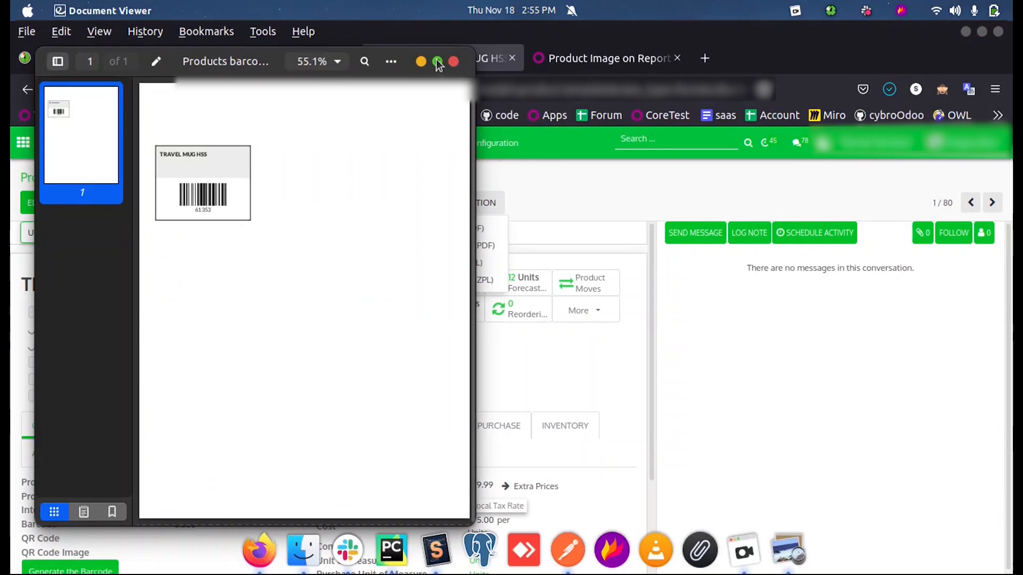
{"action": "left_click", "coordinate": [438, 61]}
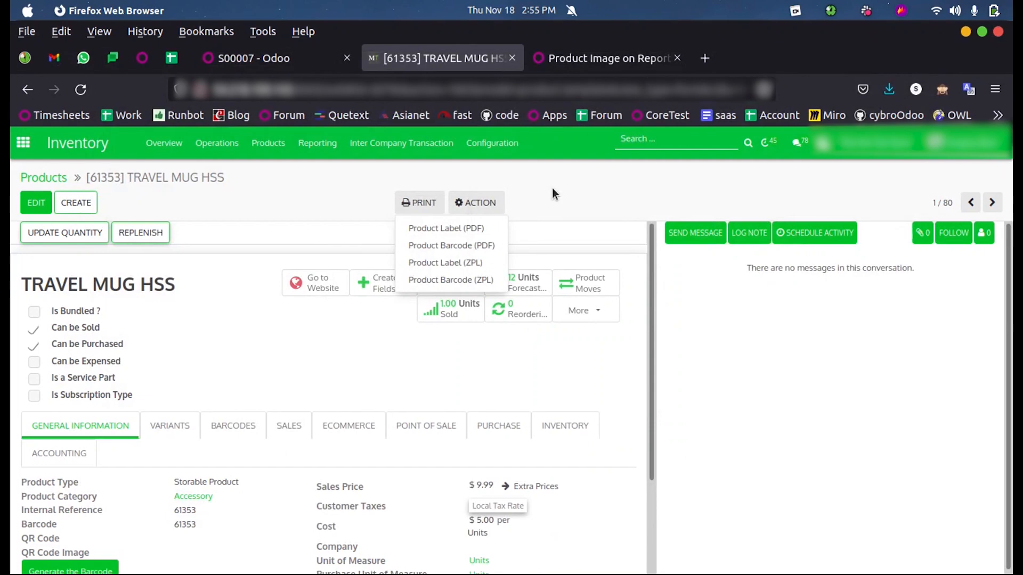
{"action": "left_click", "coordinate": [554, 194]}
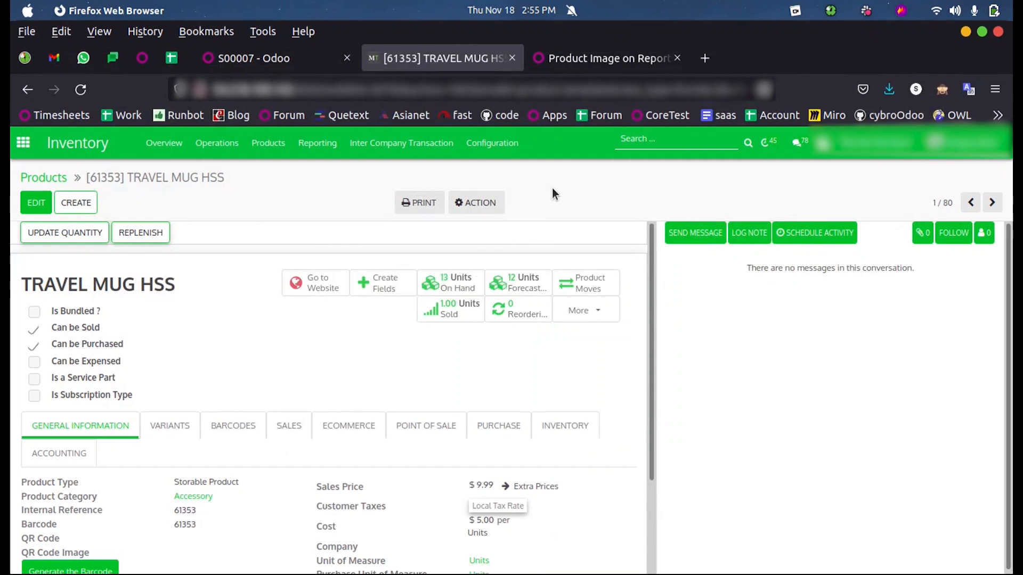